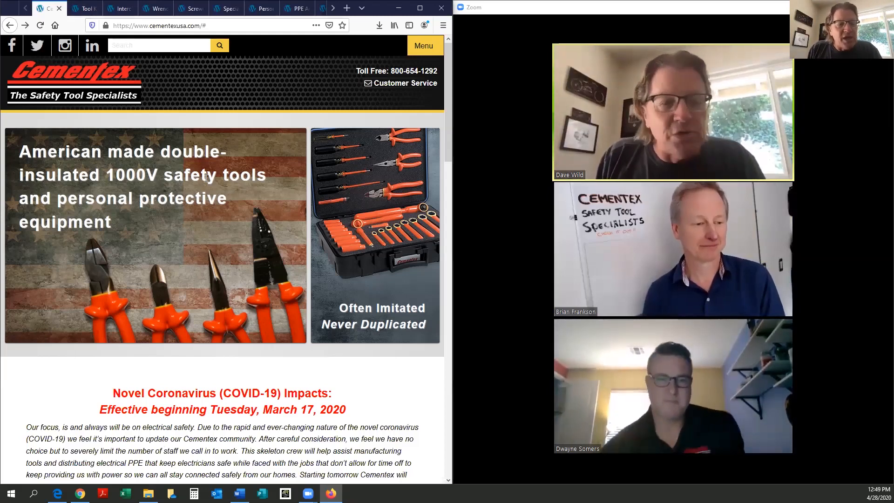
pyautogui.moveTo(85, 8)
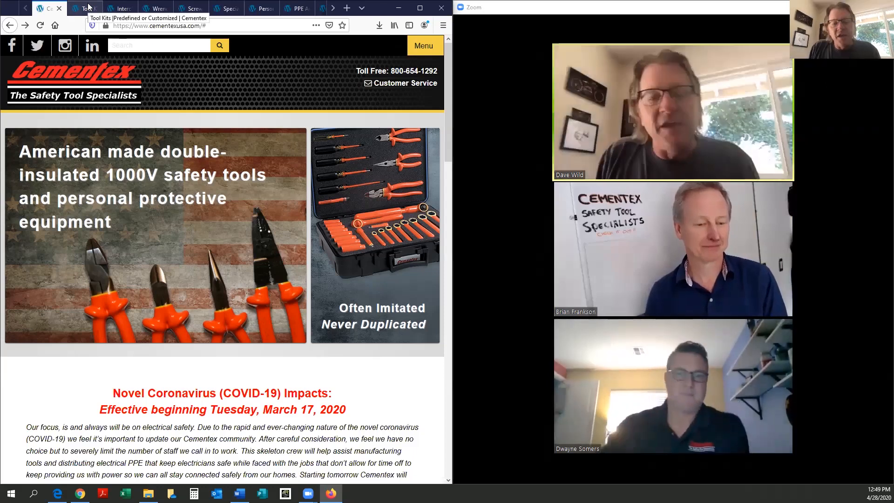
# - Go to the Tool Kits page and scroll down through the kit listings to the footer
pyautogui.click(84, 8)
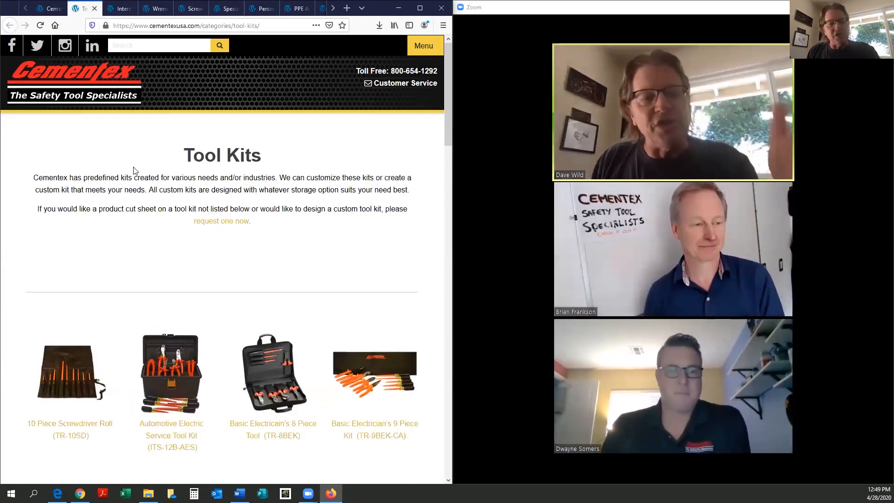
pyautogui.scroll(-3)
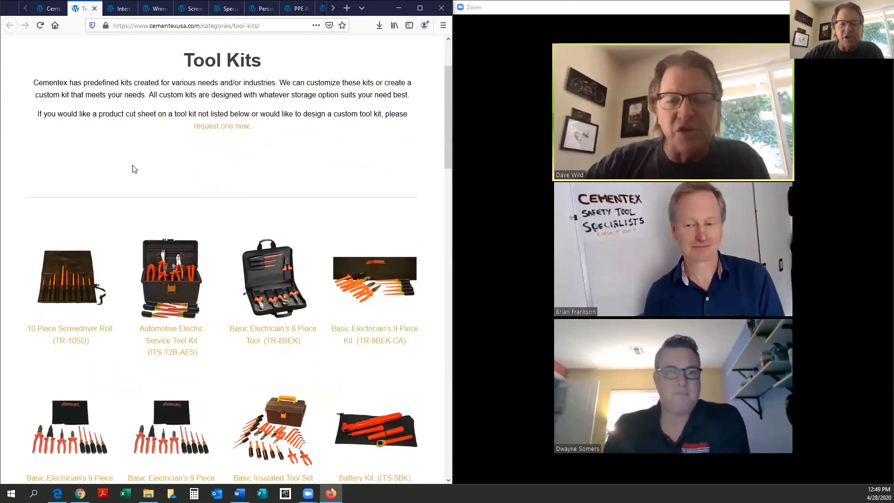
pyautogui.scroll(-3)
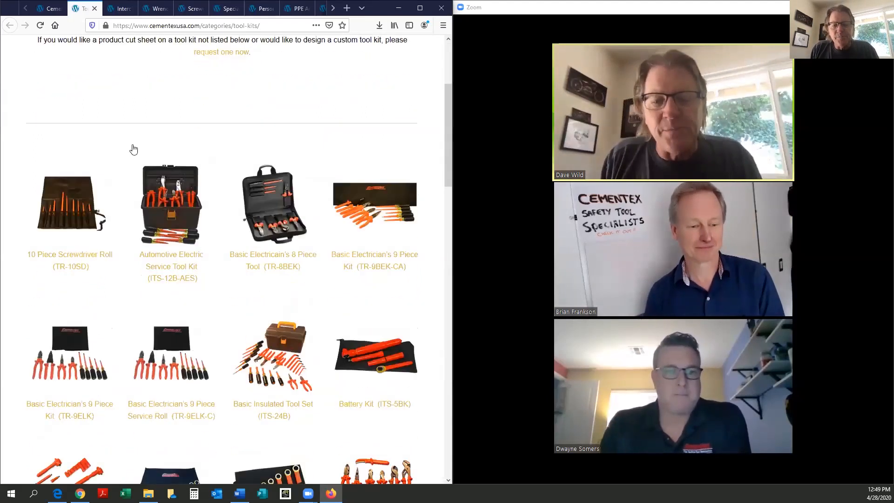
pyautogui.scroll(-3)
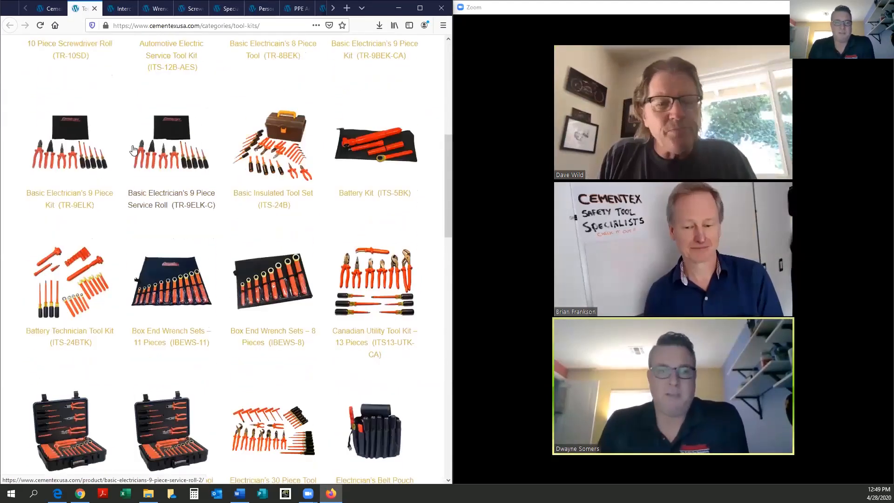
pyautogui.scroll(-3)
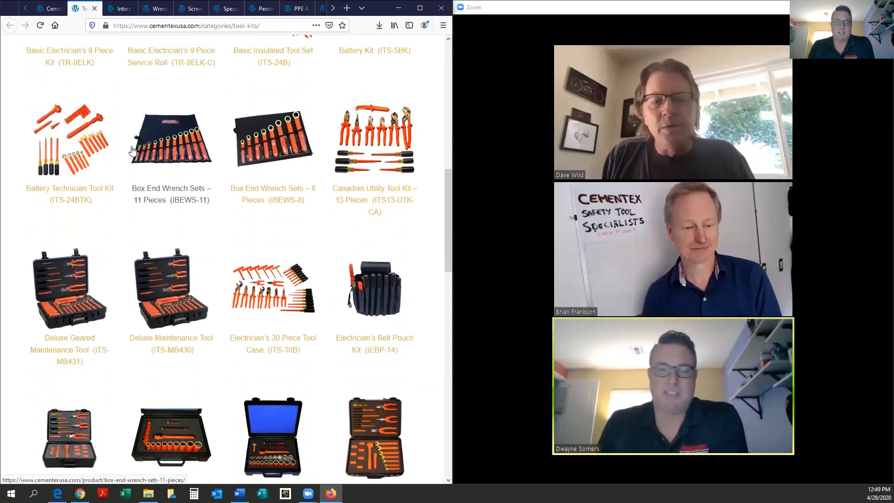
pyautogui.scroll(-3)
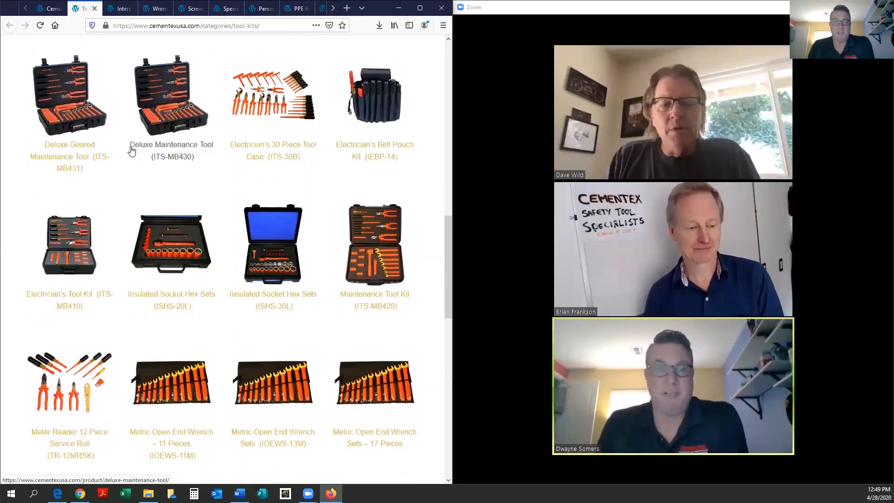
pyautogui.scroll(-3)
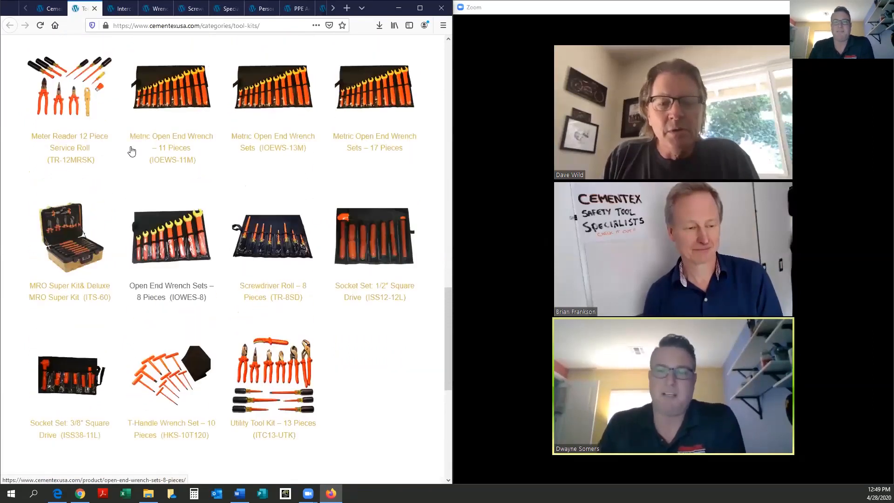
# - Scroll back up through the predefined kits, order forms and catalog links
pyautogui.scroll(3)
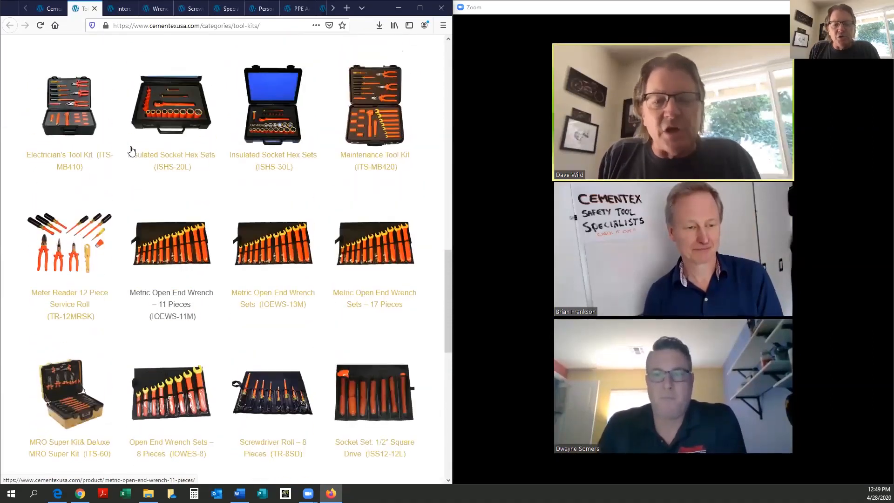
pyautogui.scroll(3)
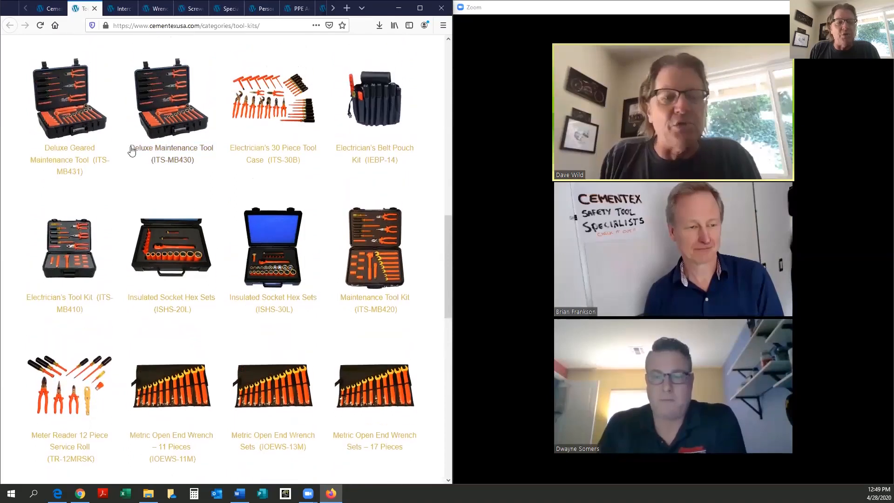
pyautogui.scroll(3)
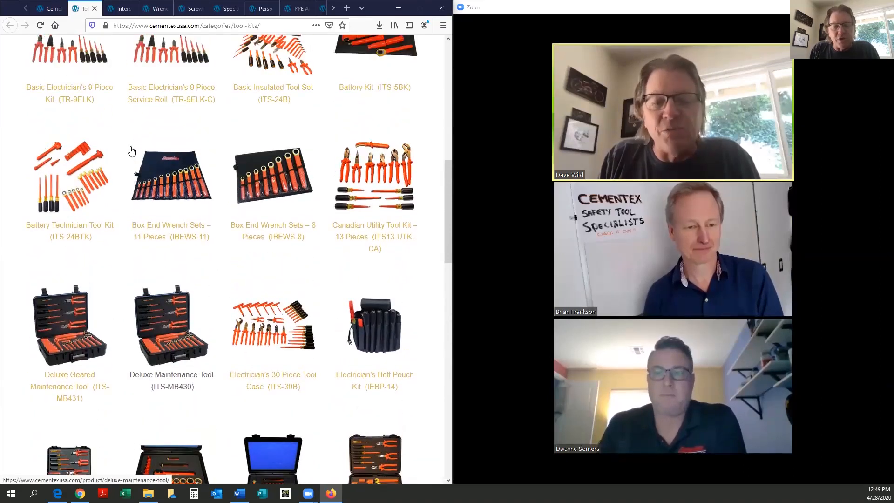
pyautogui.scroll(3)
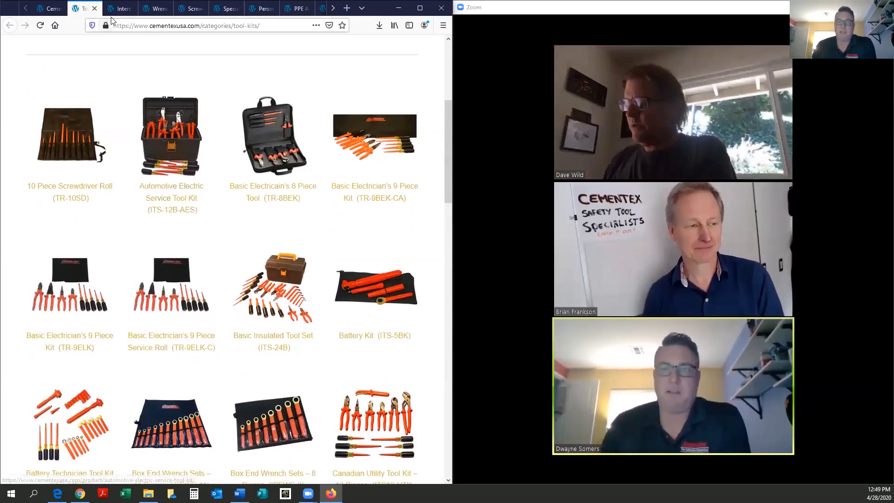
pyautogui.moveTo(120, 10)
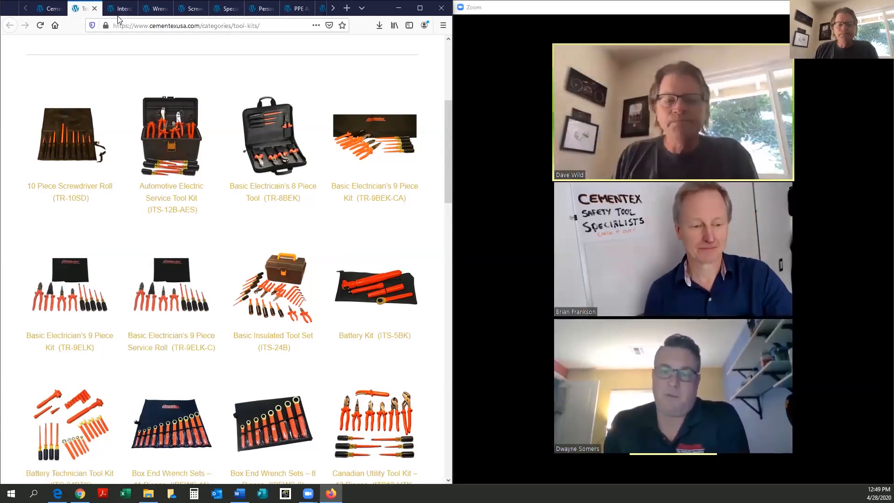
pyautogui.moveTo(147, 170)
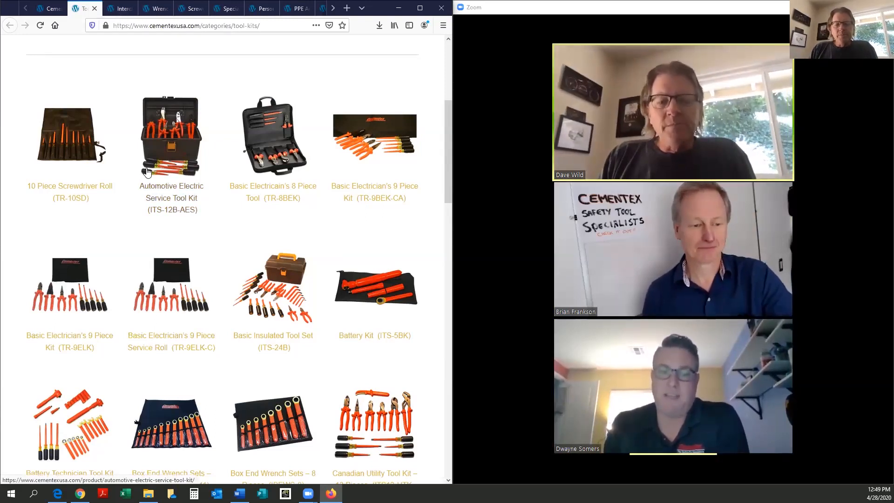
pyautogui.scroll(-3)
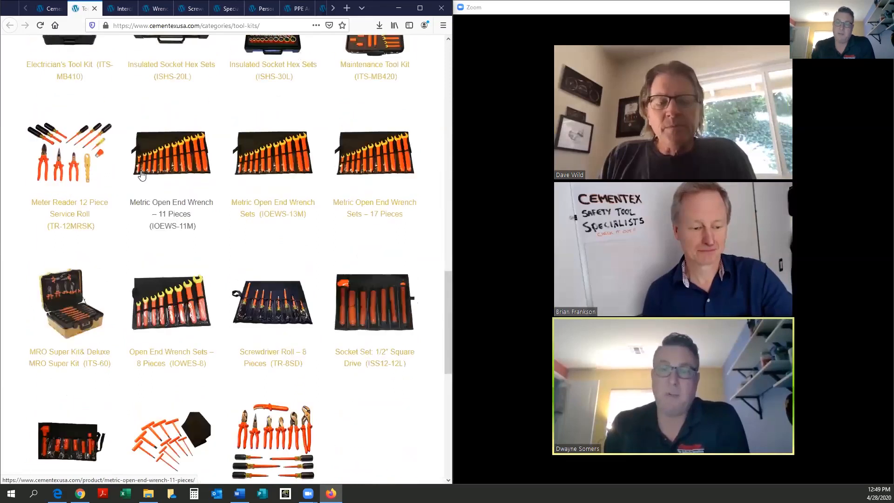
pyautogui.scroll(-3)
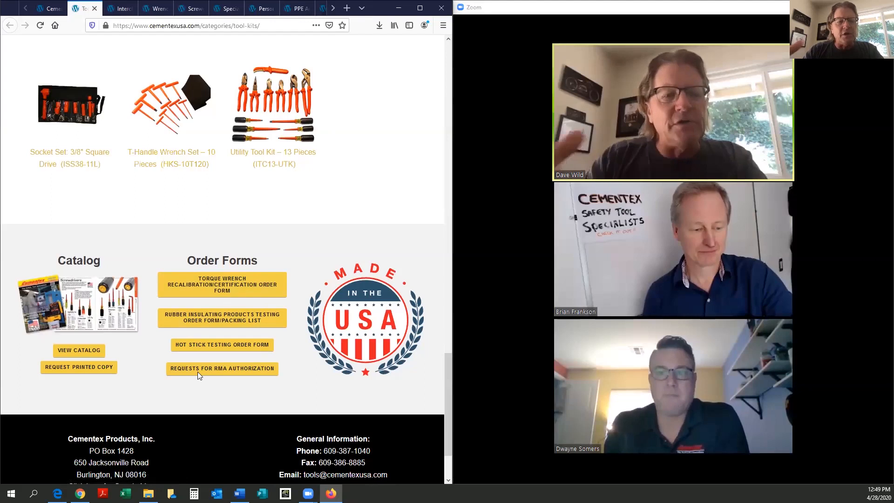
pyautogui.scroll(3)
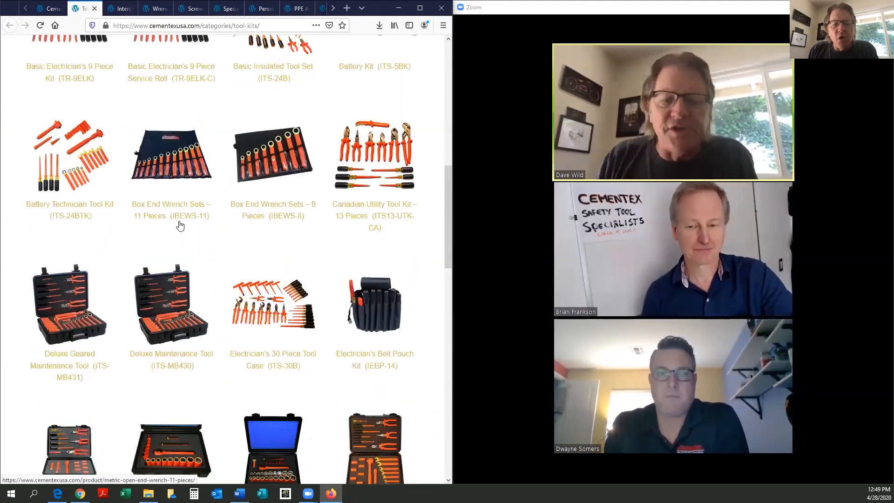
pyautogui.scroll(3)
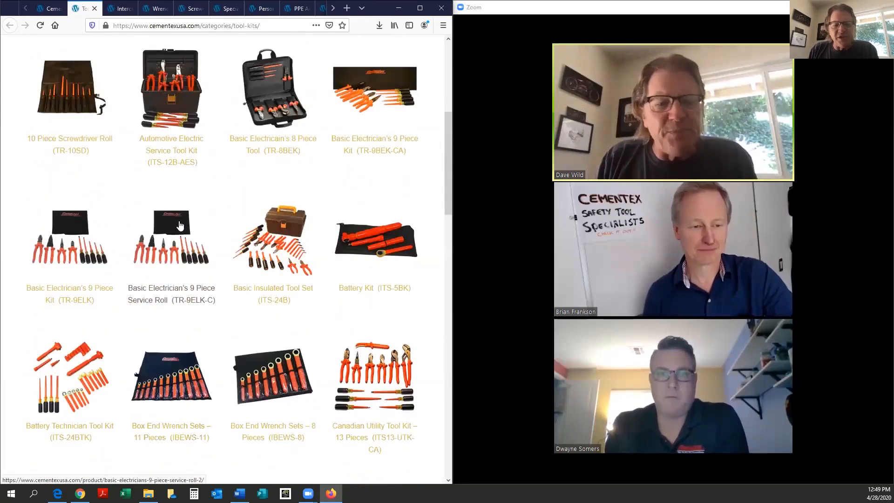
pyautogui.scroll(-3)
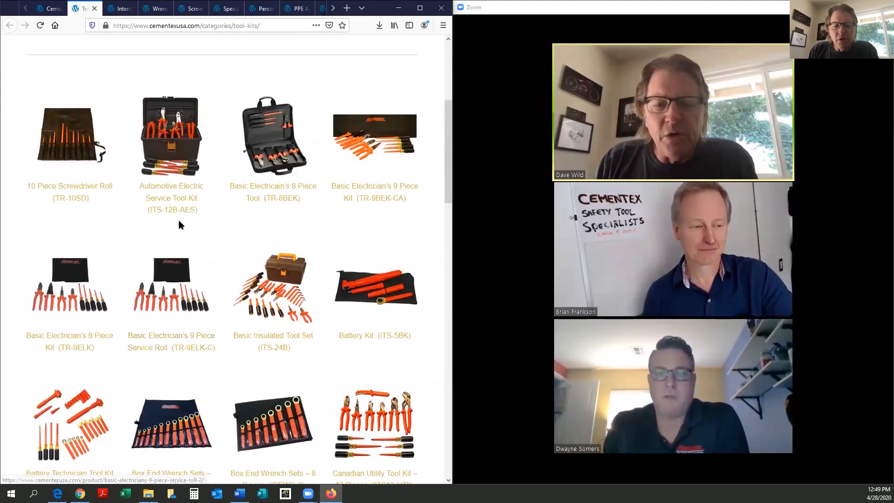
pyautogui.scroll(3)
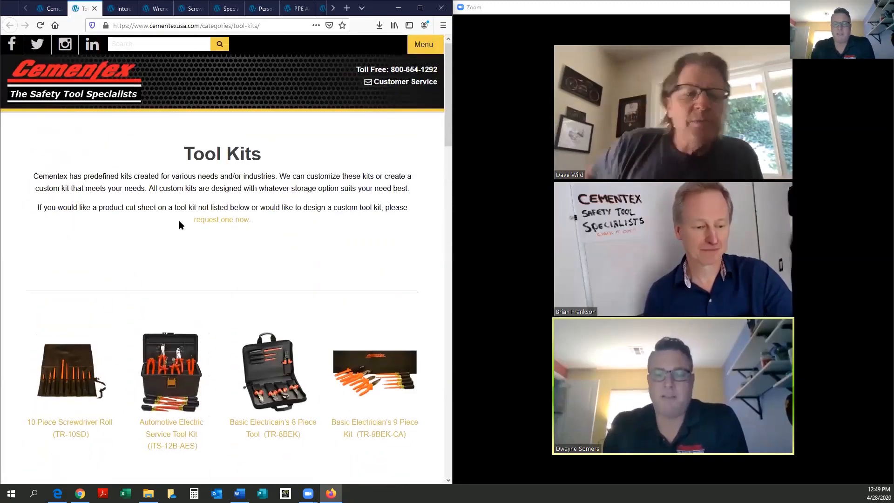
# - Show the Tool Kits intro on predefined and custom kits above the first kits
pyautogui.scroll(-3)
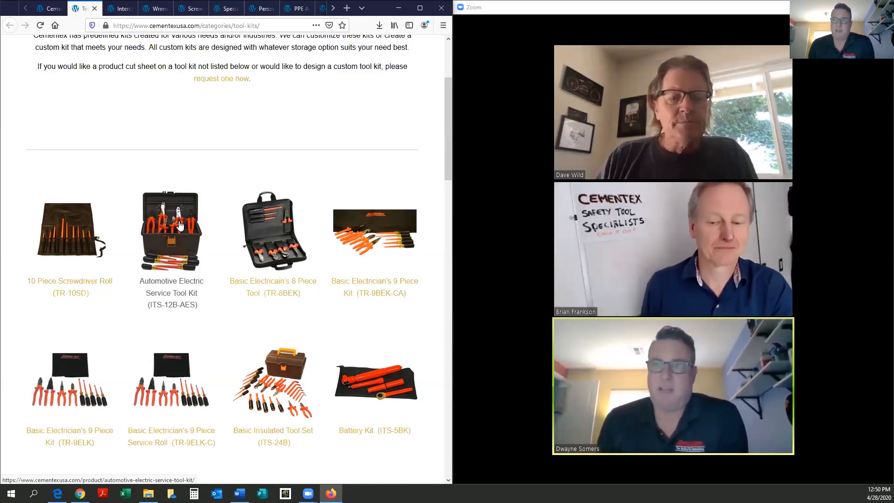
pyautogui.moveTo(175, 232)
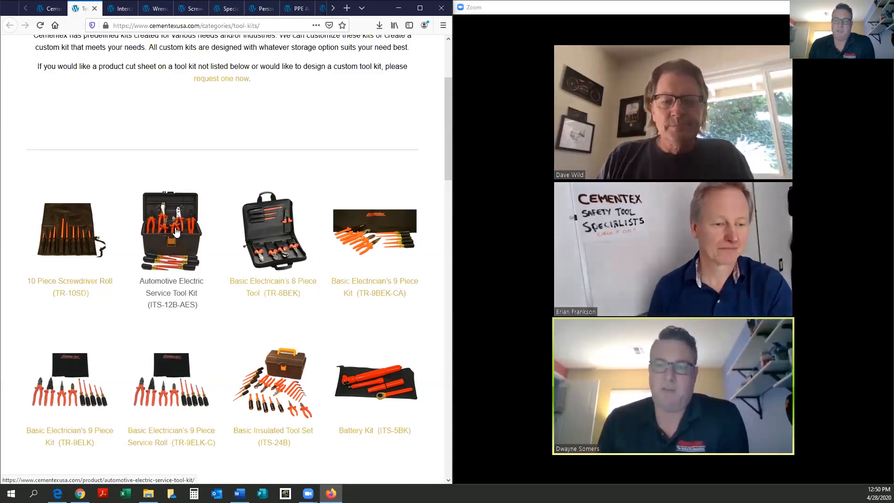
pyautogui.moveTo(158, 178)
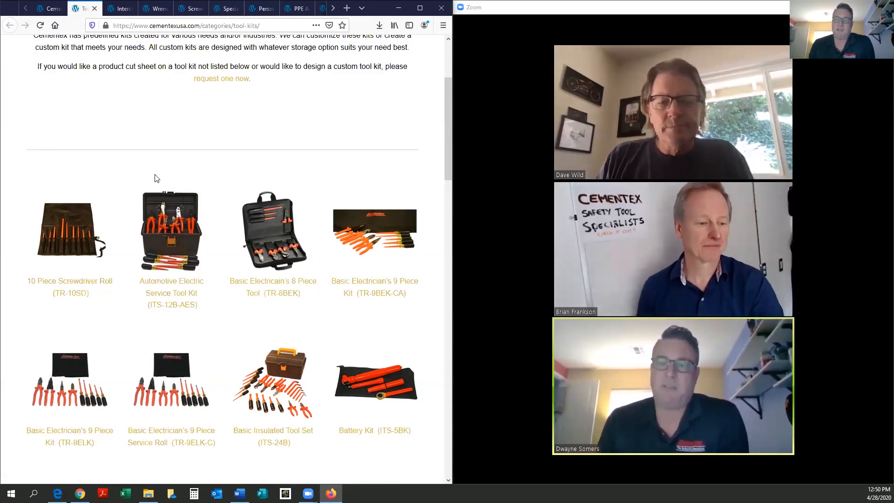
pyautogui.scroll(3)
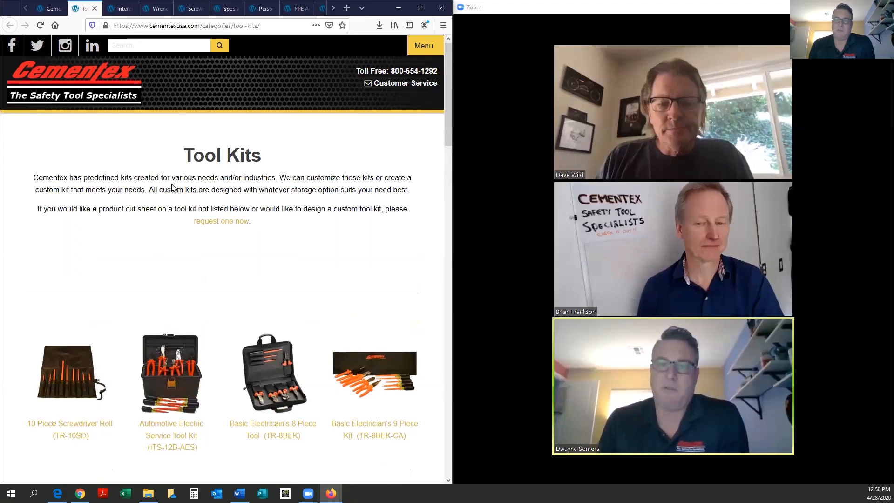
pyautogui.scroll(-3)
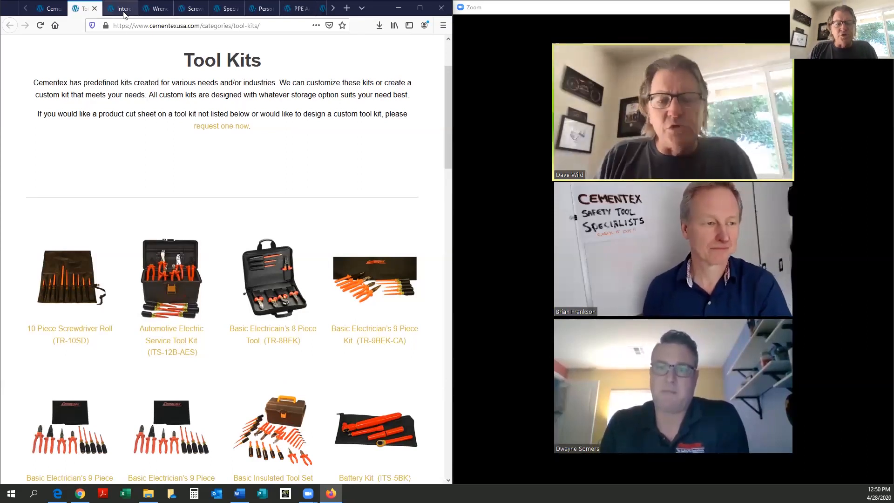
# - View Interchangeable Tools, then scroll through the Wrenches, Pliers & Crimpers page
pyautogui.click(118, 7)
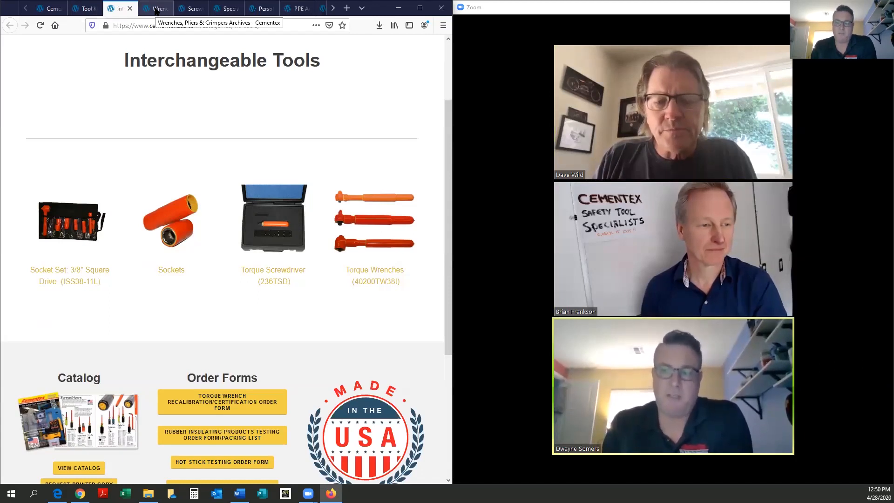
pyautogui.click(158, 8)
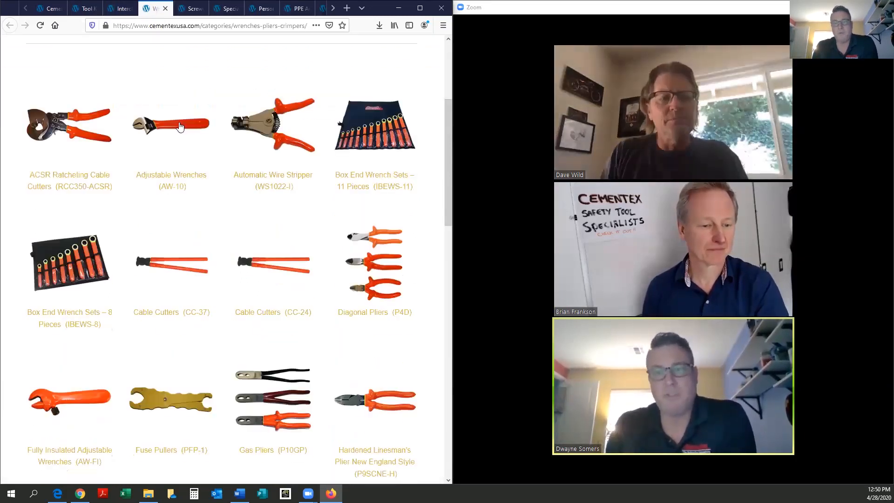
pyautogui.scroll(3)
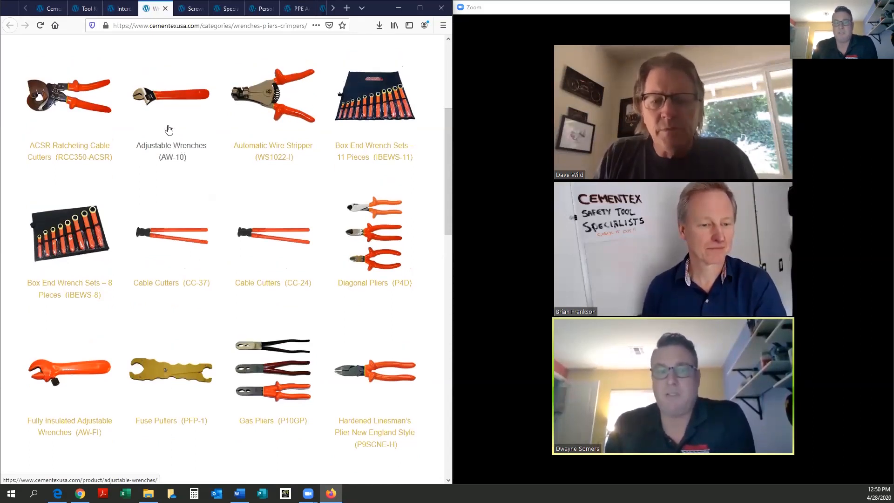
pyautogui.scroll(-3)
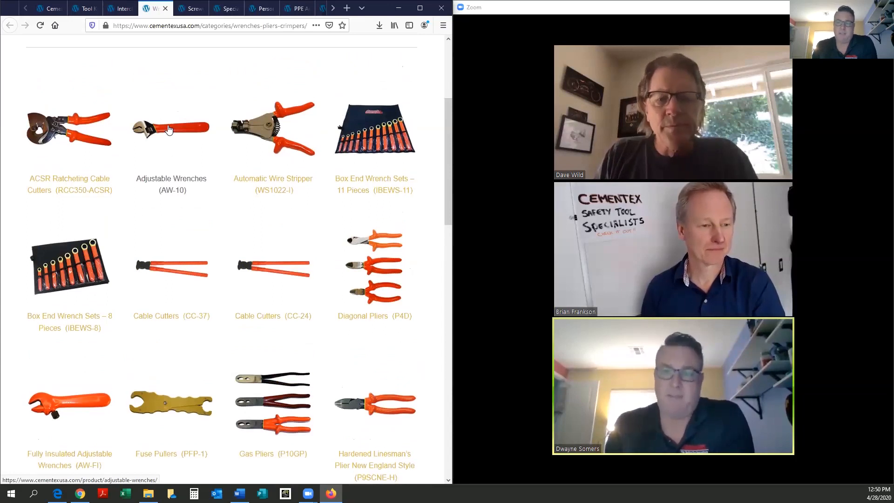
# - Browse the Screwdrivers & Nutdrivers page listings
pyautogui.click(190, 8)
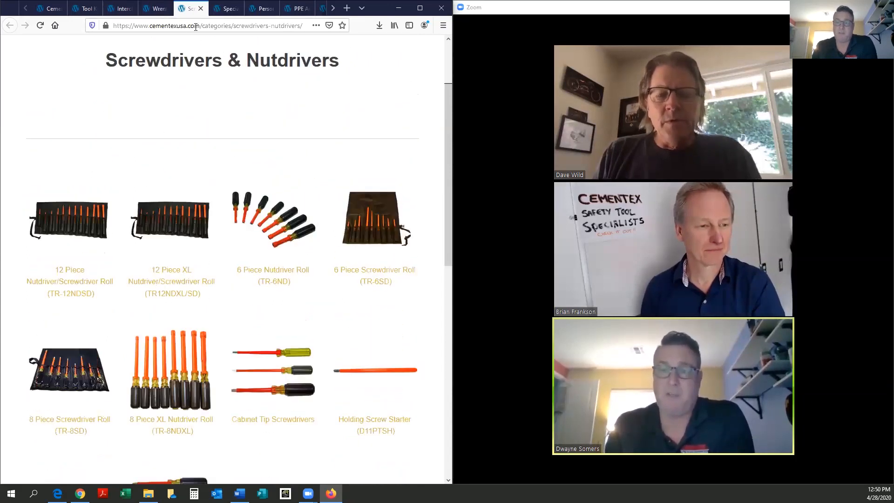
pyautogui.scroll(-3)
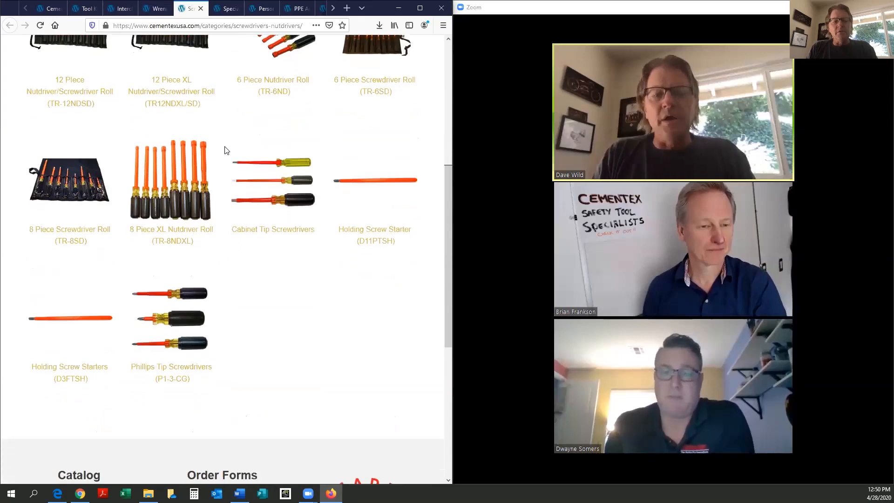
pyautogui.scroll(3)
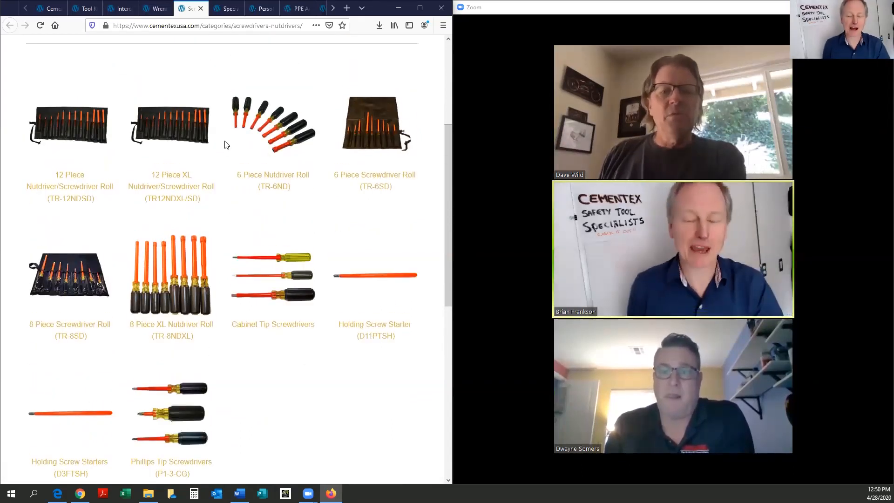
pyautogui.moveTo(211, 126)
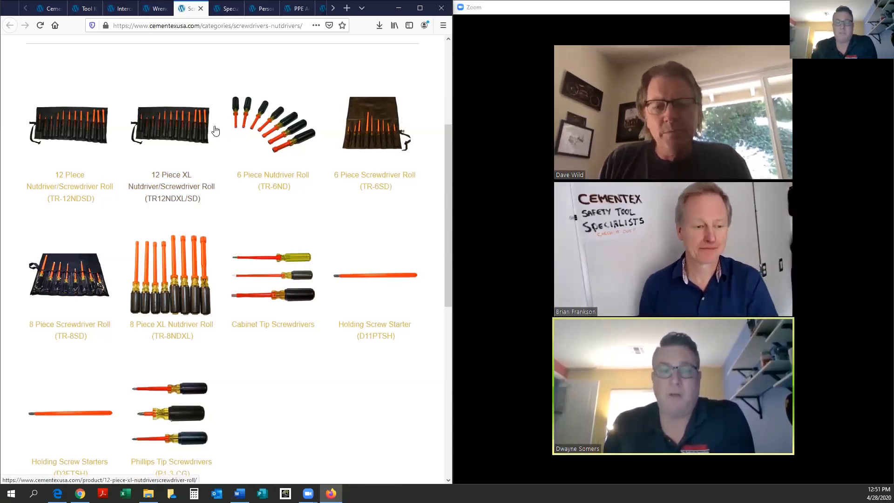
pyautogui.scroll(3)
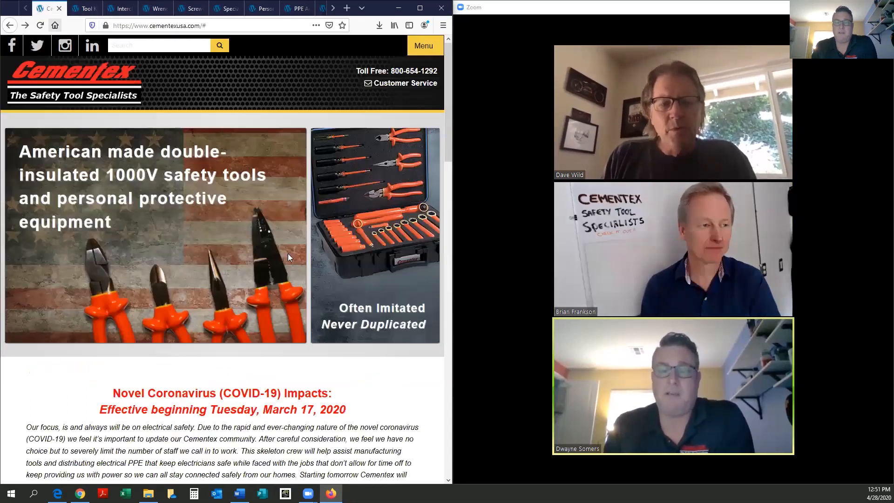
pyautogui.scroll(-3)
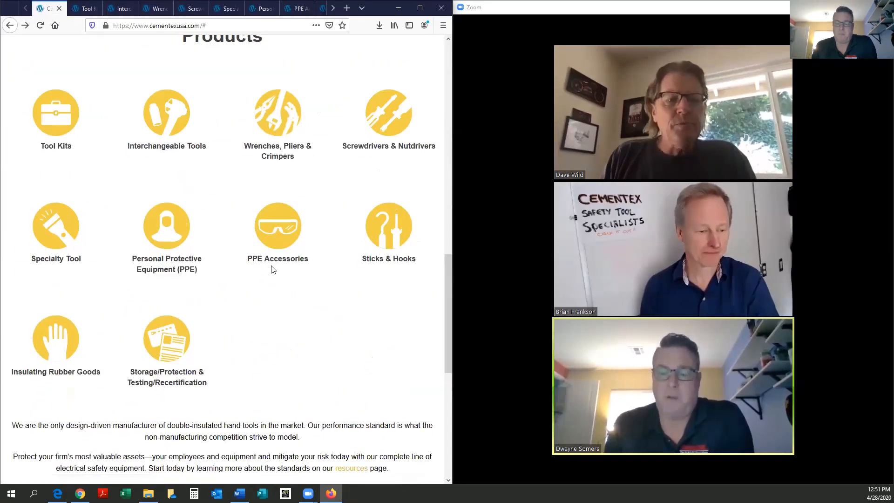
pyautogui.scroll(-3)
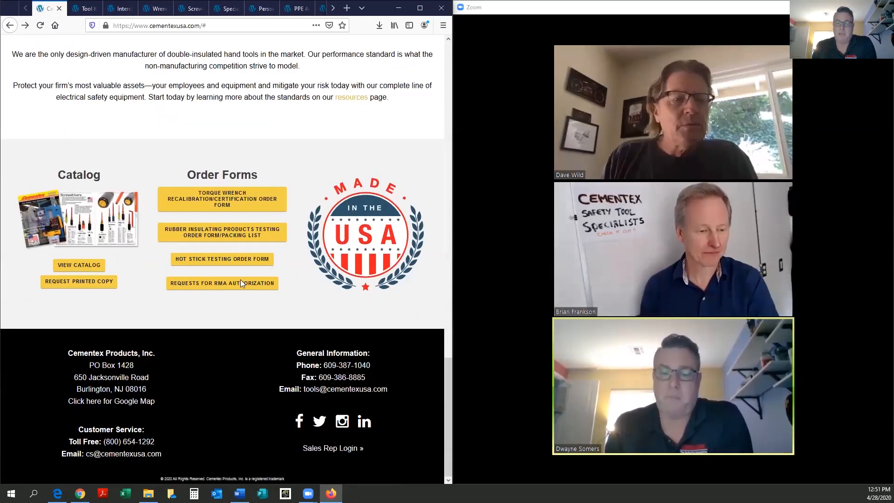
pyautogui.moveTo(221, 283)
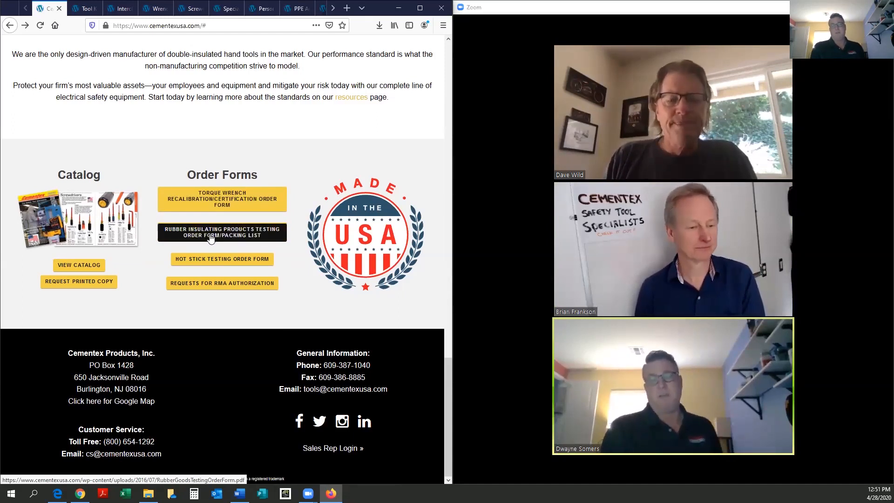
pyautogui.moveTo(216, 216)
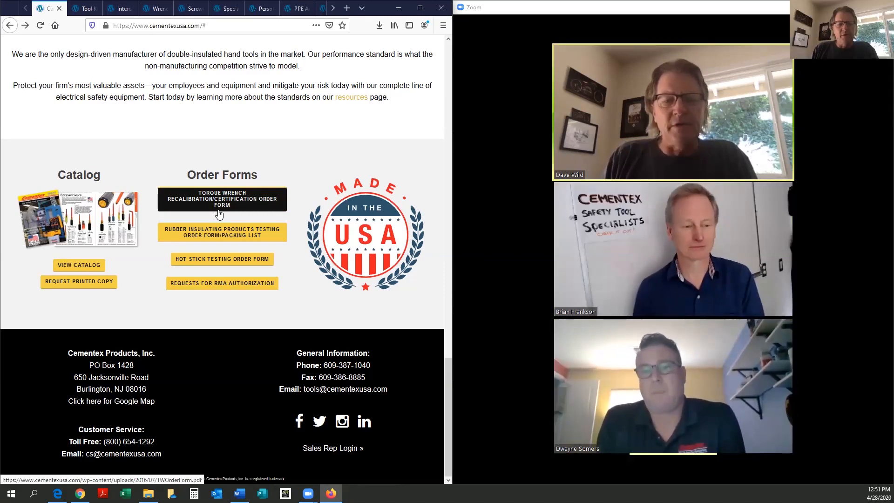
pyautogui.scroll(3)
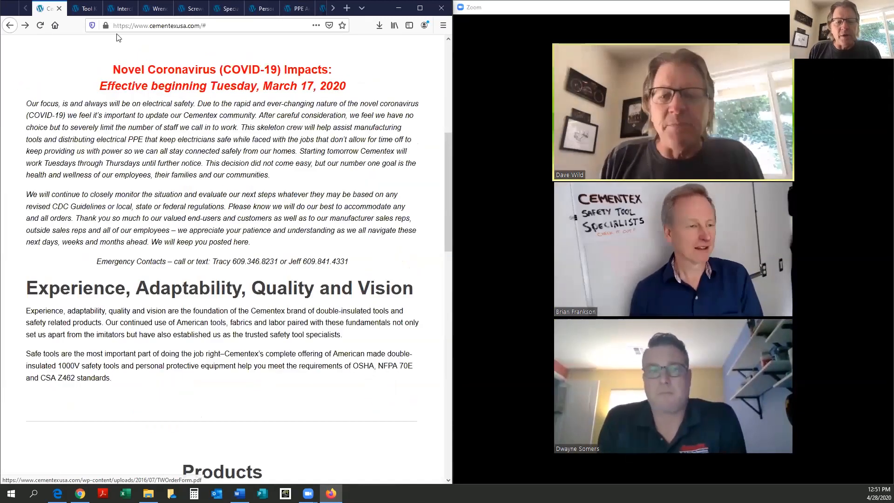
# - Show the Interchangeable Tools page with its sockets, torque screwdriver and torque wrench listings
pyautogui.click(119, 8)
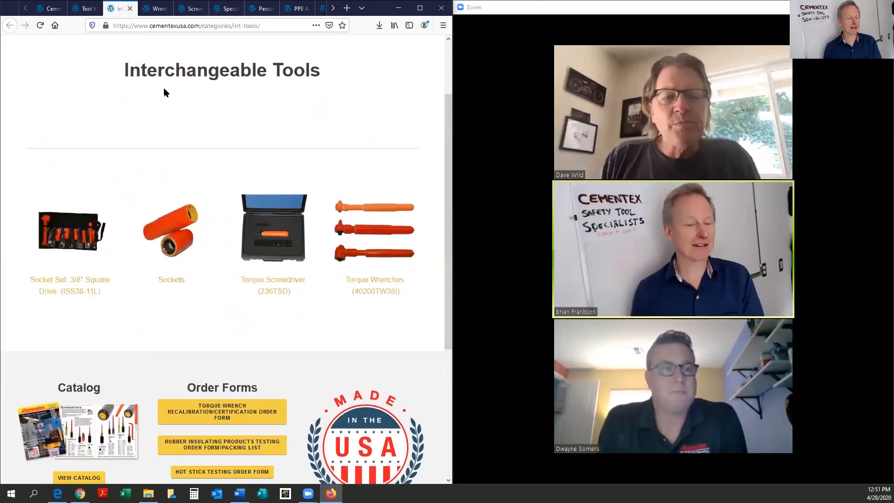
pyautogui.scroll(-3)
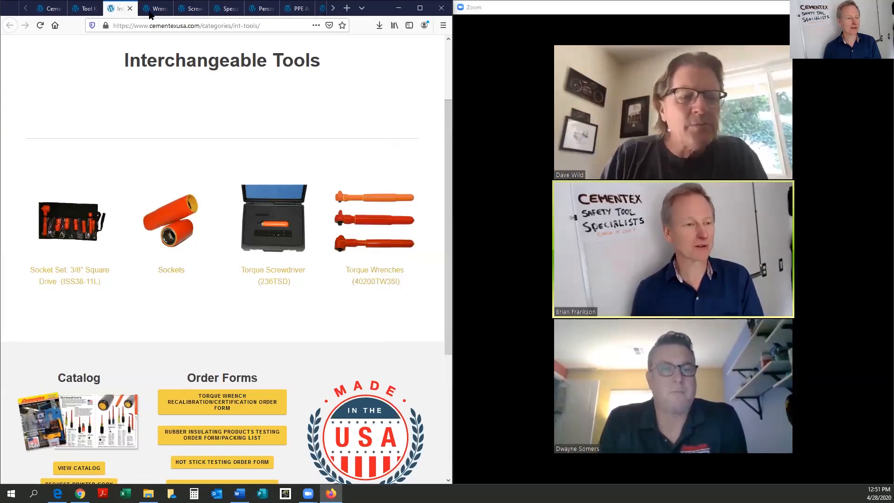
pyautogui.click(155, 8)
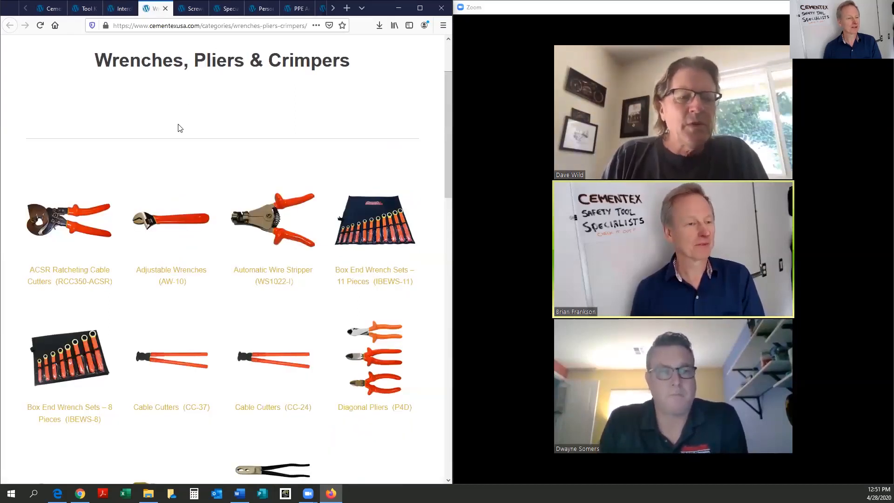
pyautogui.scroll(3)
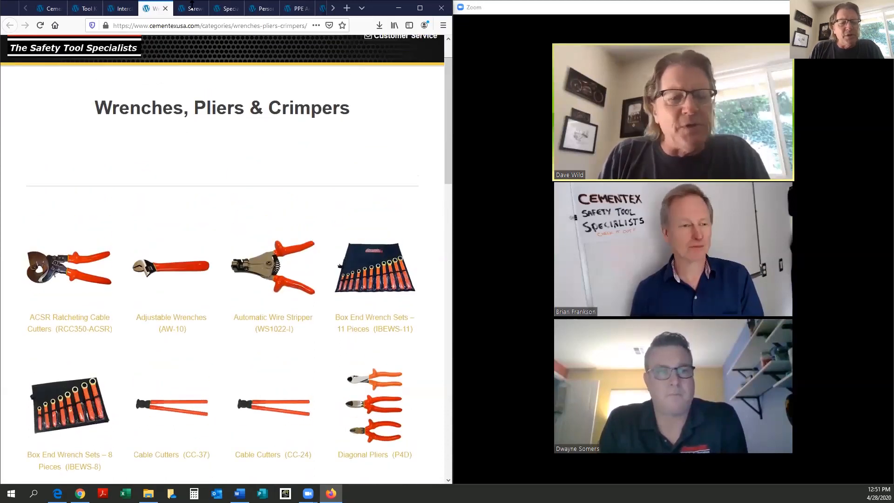
pyautogui.scroll(-3)
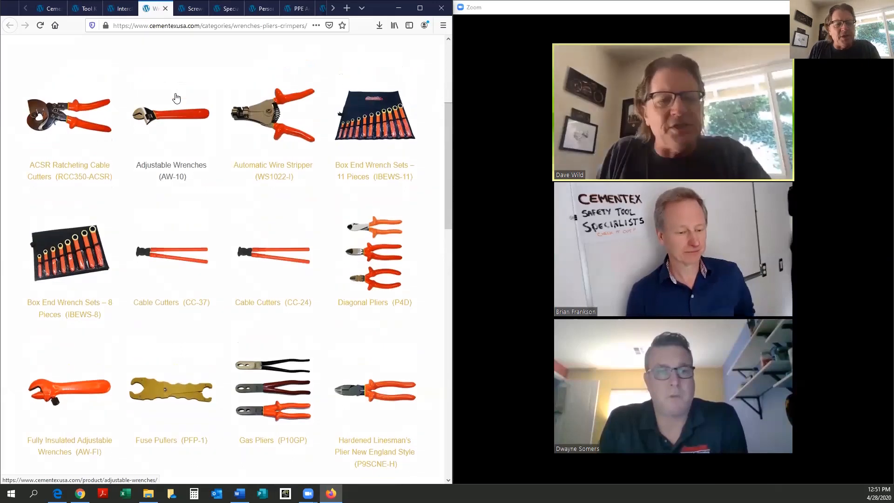
pyautogui.scroll(-3)
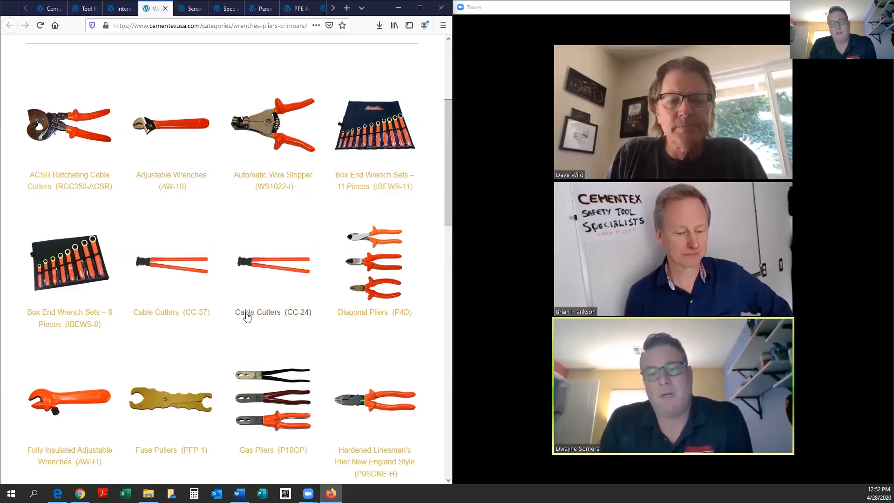
pyautogui.scroll(-3)
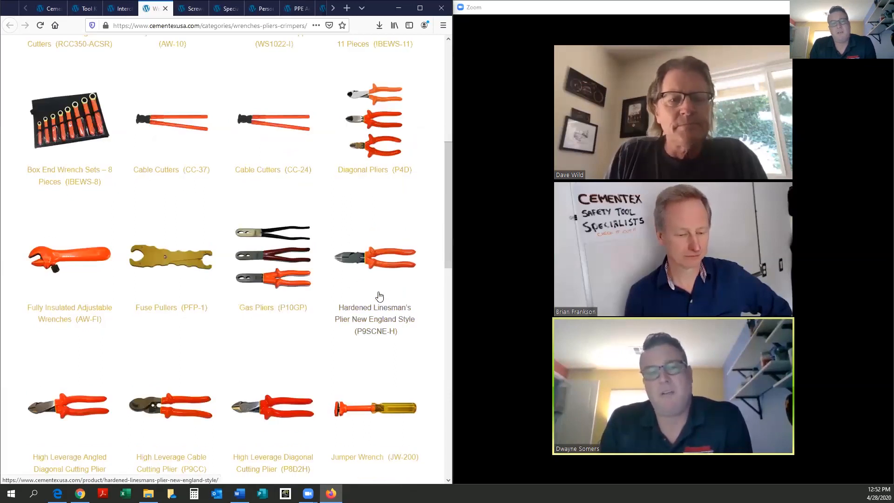
pyautogui.scroll(-3)
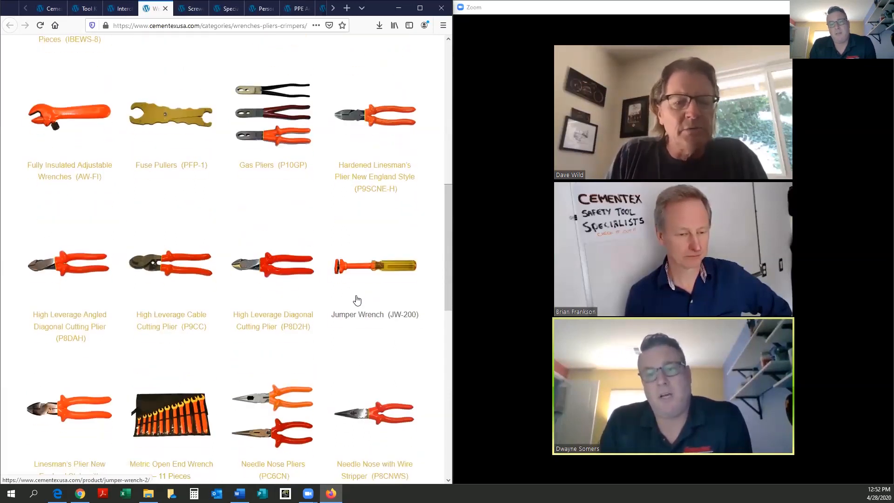
pyautogui.moveTo(385, 194)
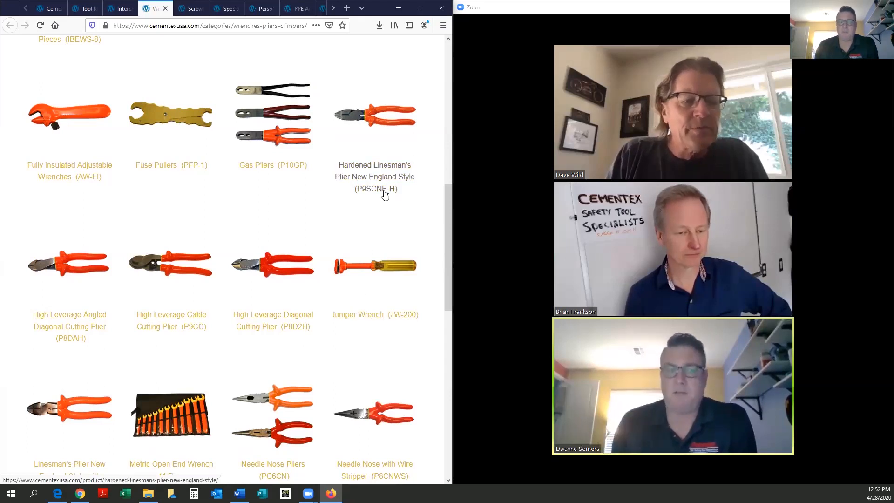
pyautogui.moveTo(334, 209)
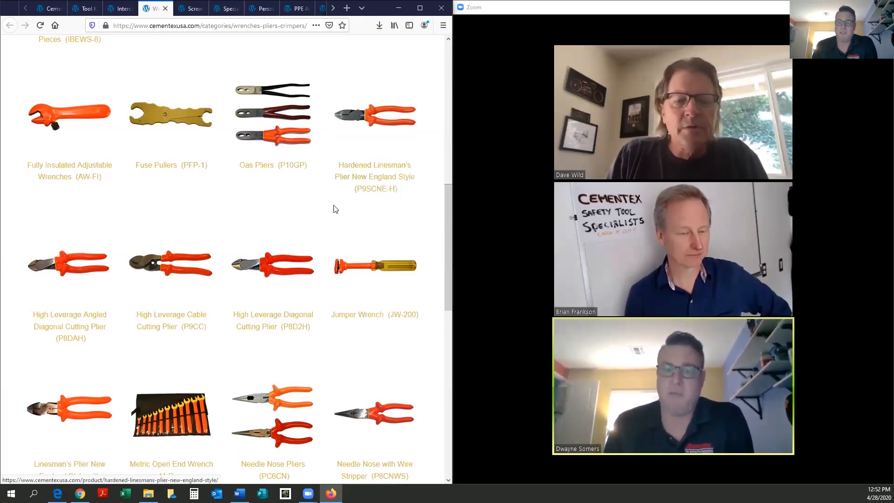
pyautogui.moveTo(352, 165)
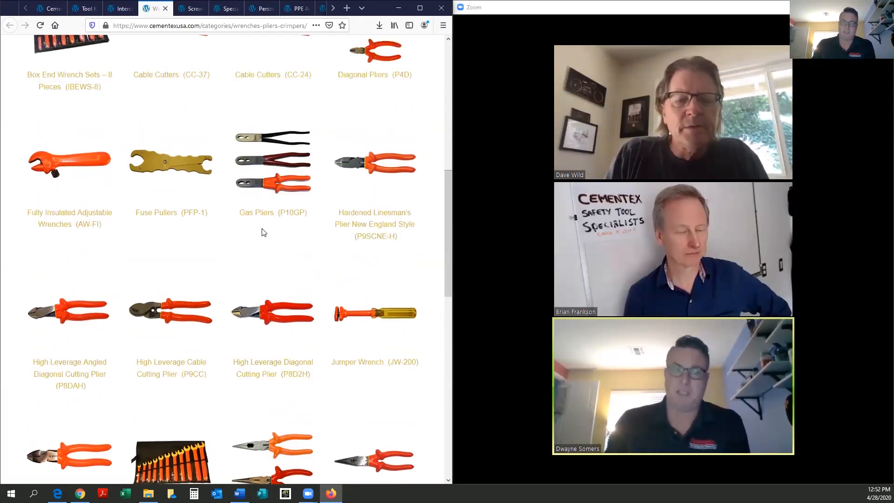
pyautogui.scroll(3)
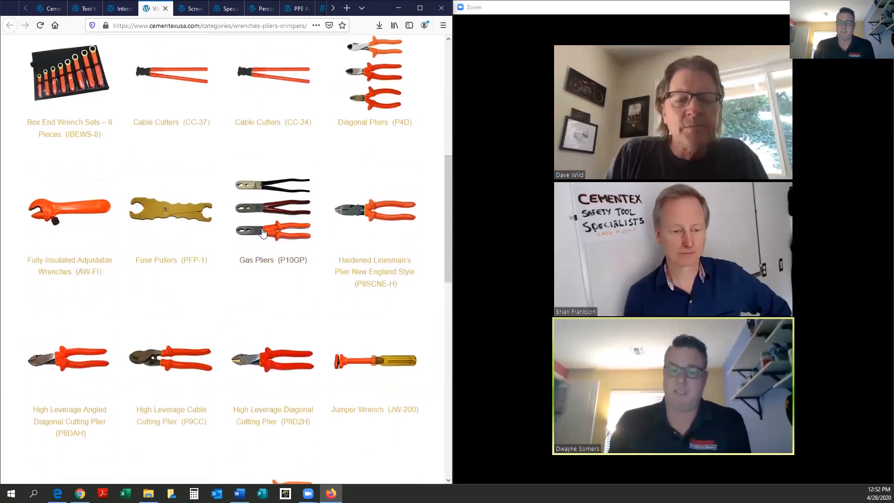
pyautogui.moveTo(358, 216)
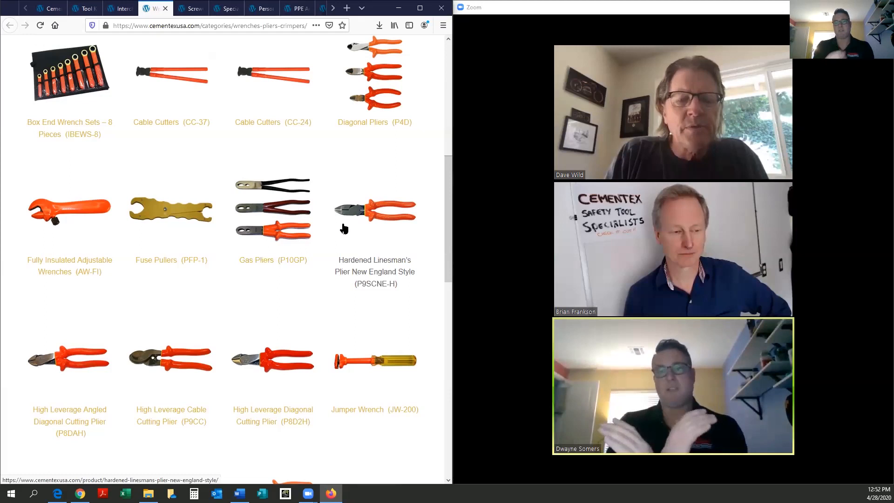
pyautogui.scroll(3)
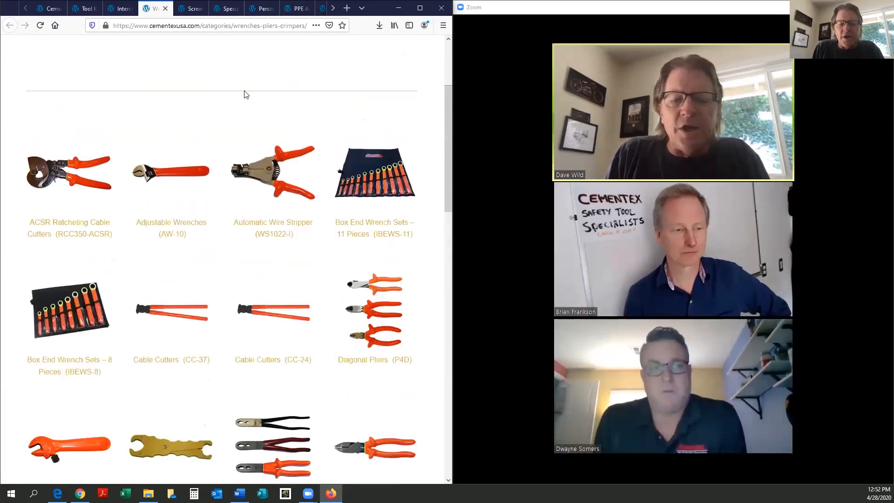
pyautogui.scroll(3)
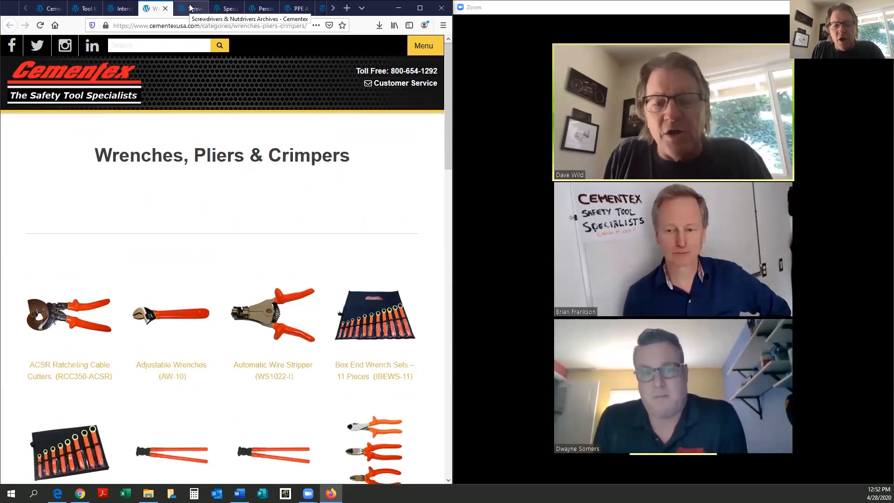
# - Browse the Screwdrivers & Nutdrivers tool rolls and screwdrivers, ending near the top
pyautogui.click(190, 8)
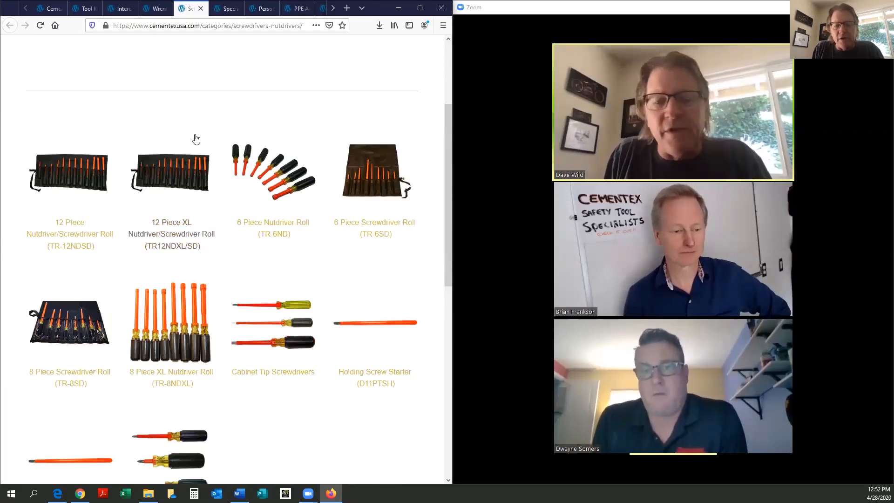
pyautogui.scroll(-3)
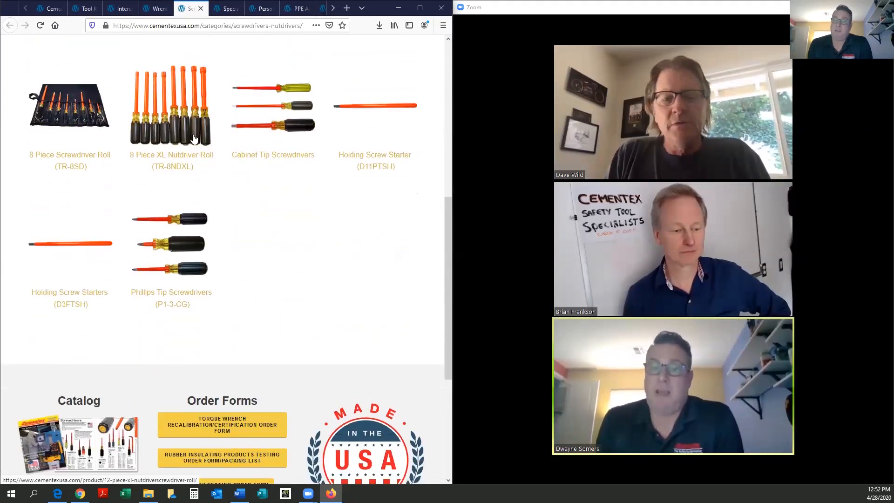
pyautogui.scroll(3)
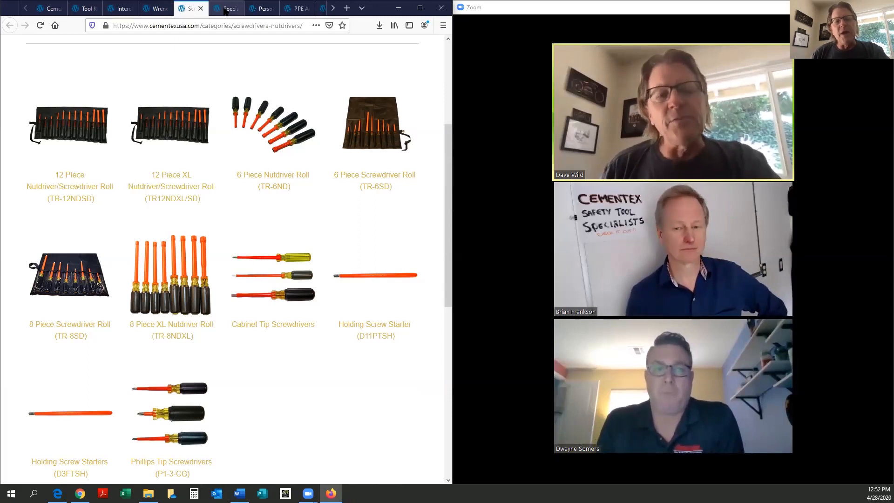
pyautogui.moveTo(226, 8)
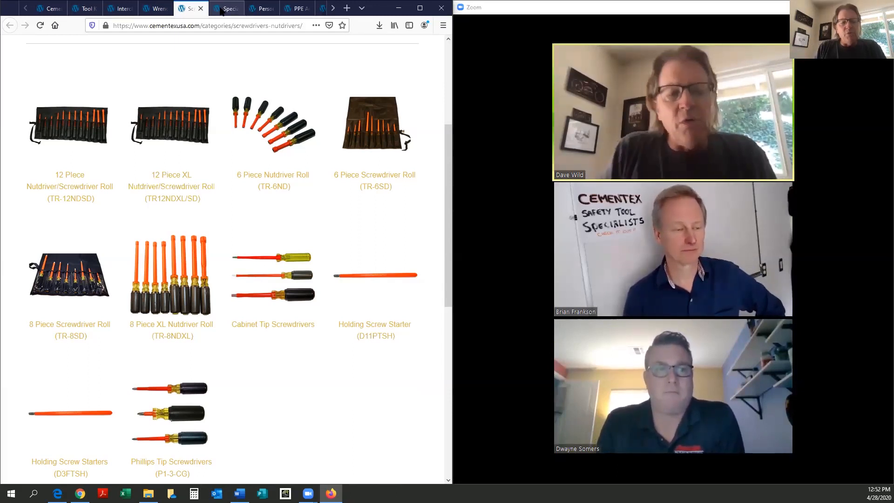
pyautogui.moveTo(224, 8)
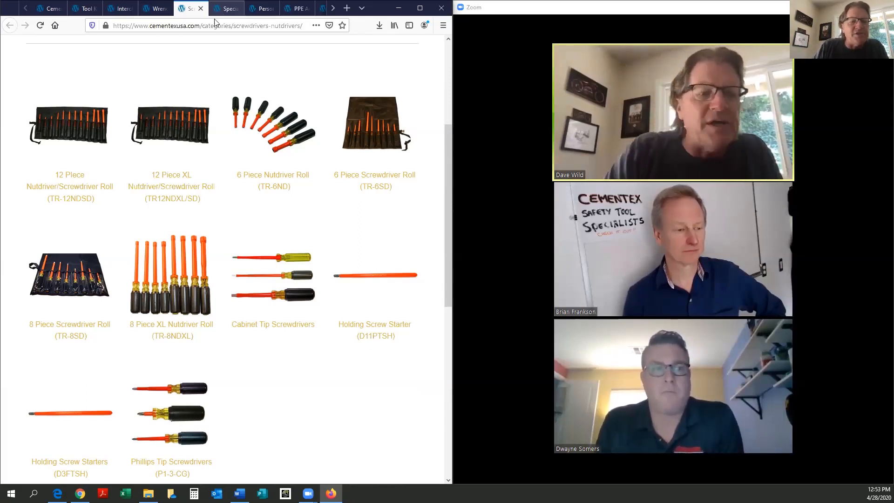
pyautogui.moveTo(97, 109)
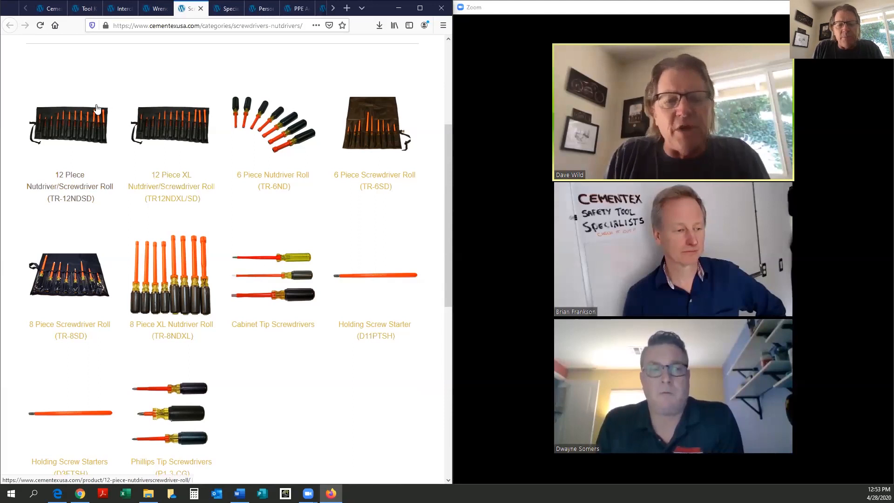
pyautogui.moveTo(98, 211)
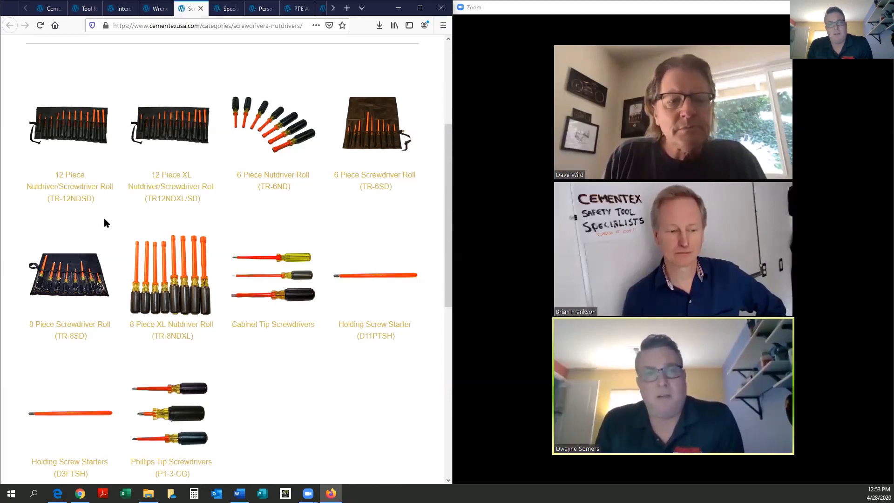
pyautogui.moveTo(147, 299)
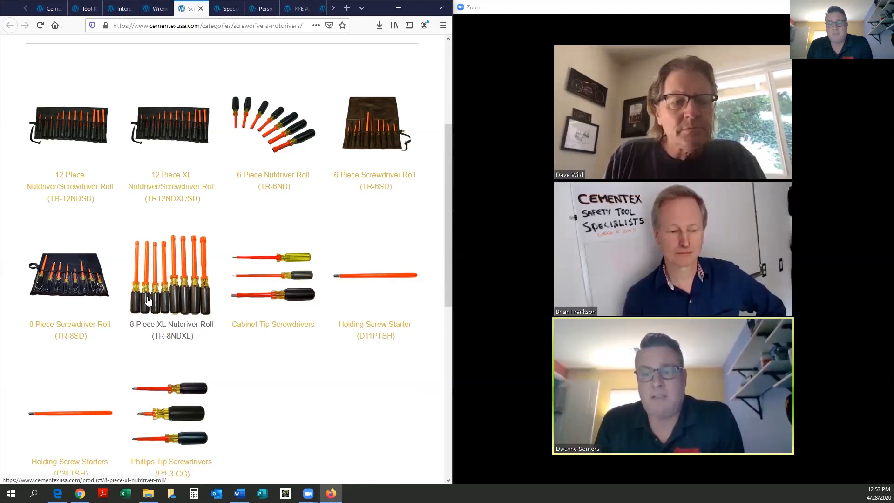
pyautogui.moveTo(189, 366)
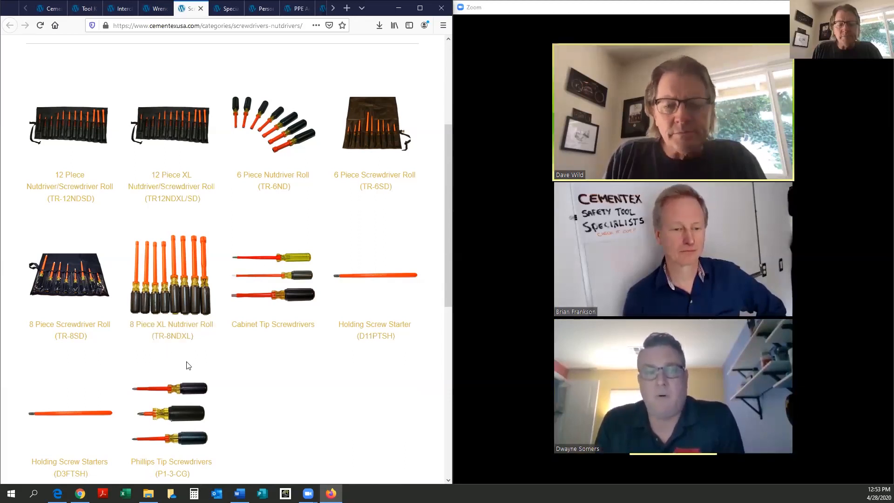
pyautogui.scroll(-3)
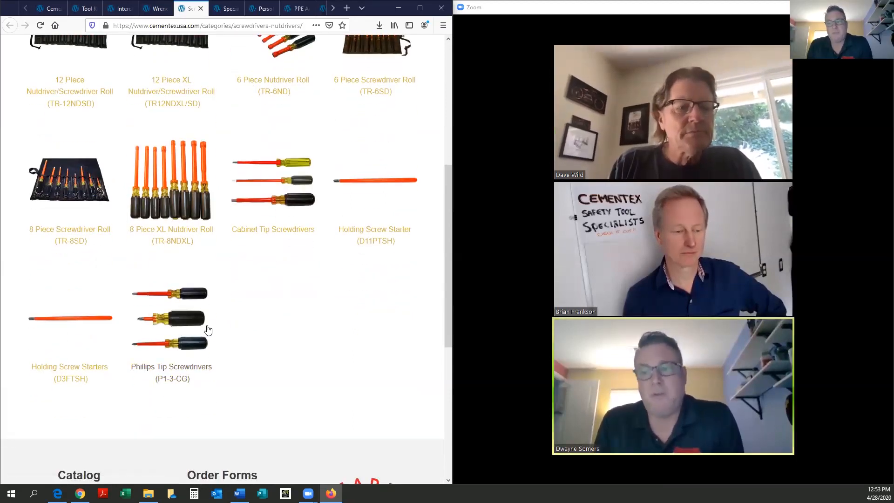
pyautogui.moveTo(119, 291)
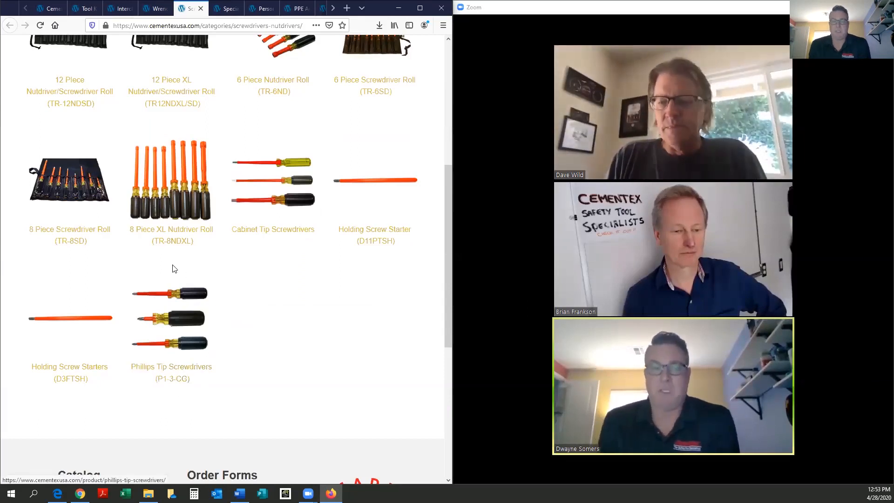
pyautogui.moveTo(144, 244)
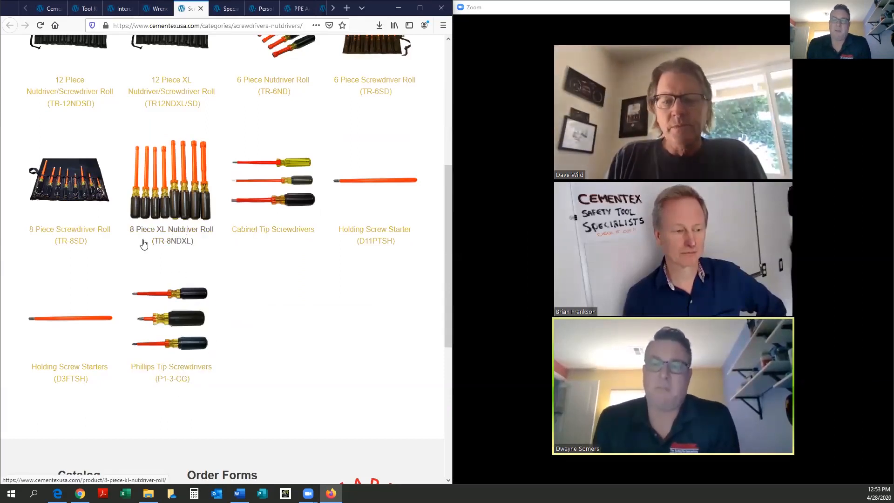
pyautogui.scroll(3)
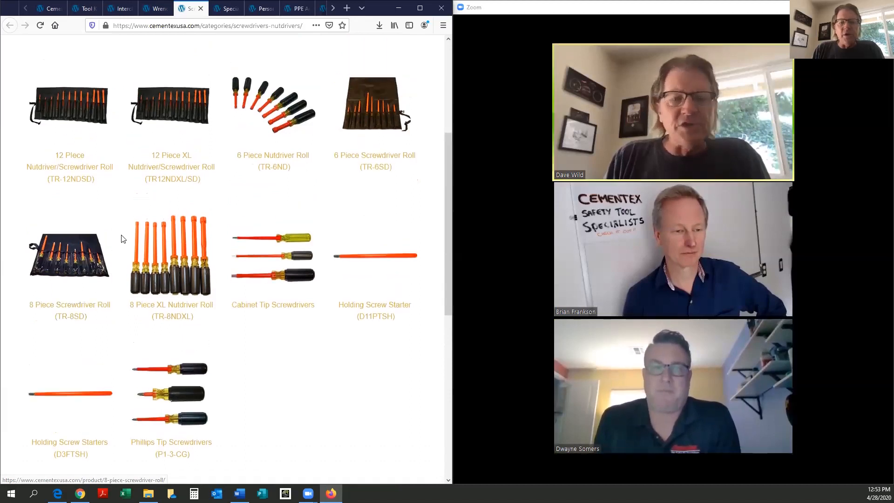
pyautogui.scroll(3)
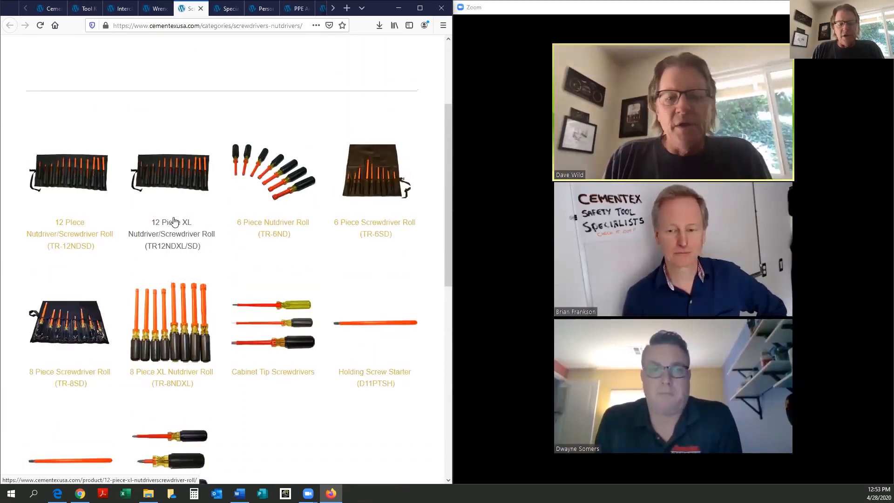
pyautogui.scroll(3)
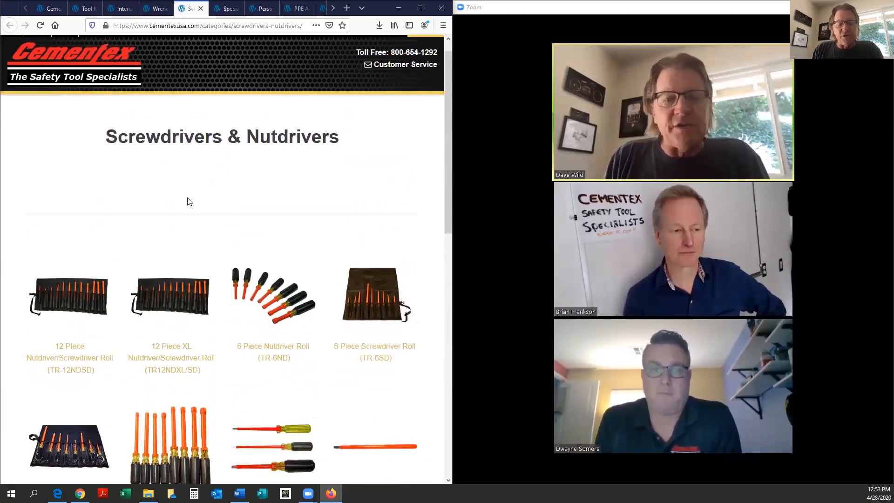
pyautogui.scroll(-3)
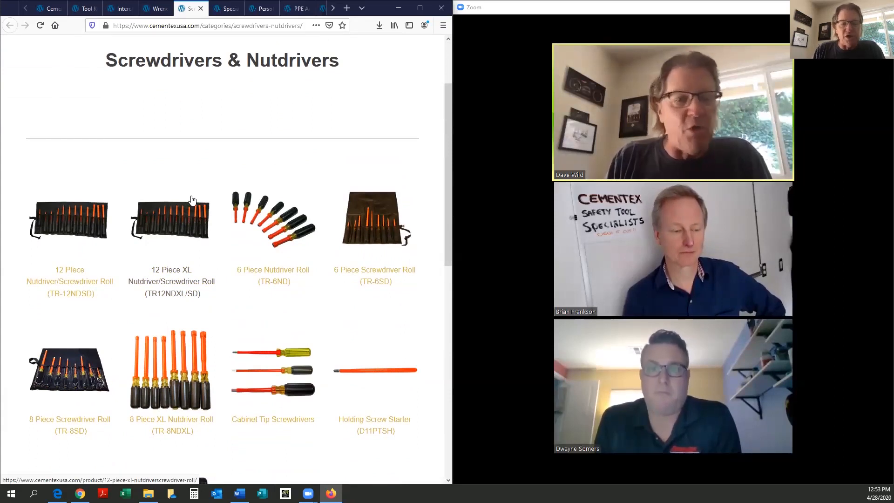